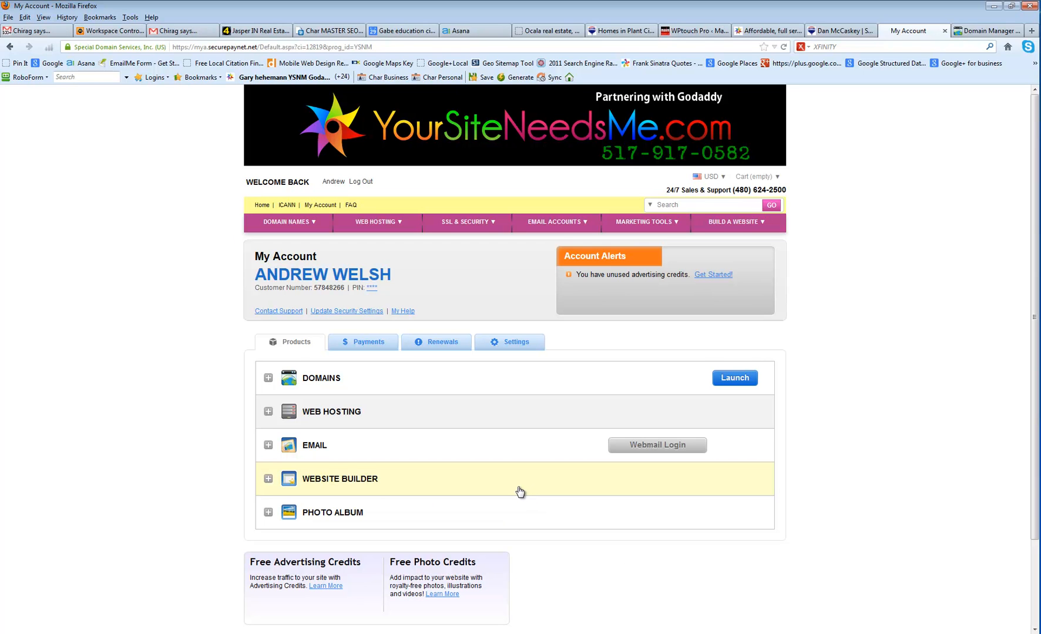
mouse_move(797, 460)
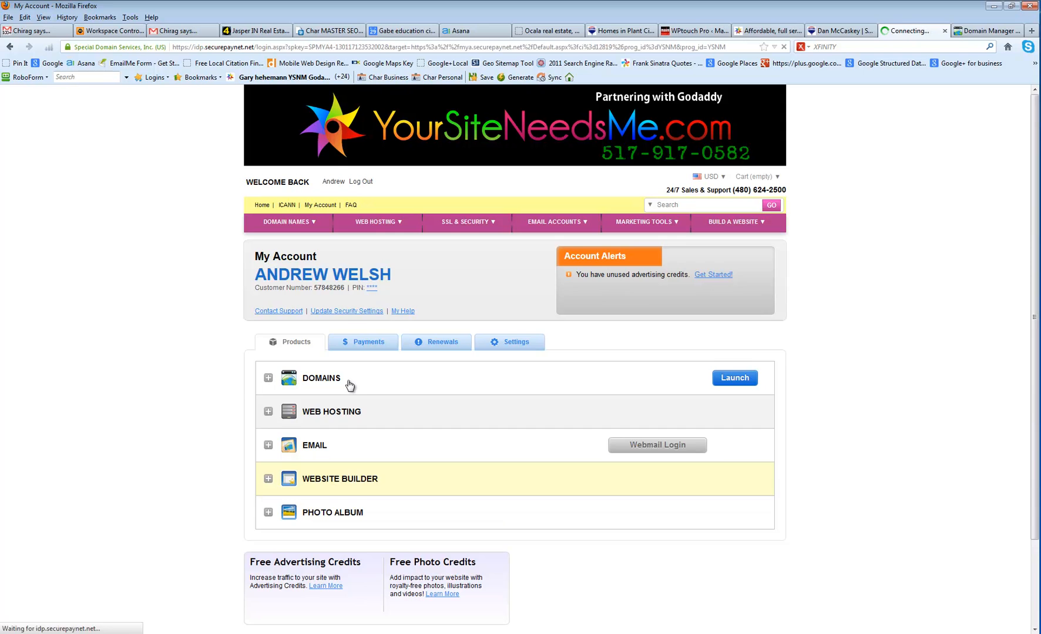
Sign in to GoDaddy Account Manager using the saved login credentials.
left_click(358, 184)
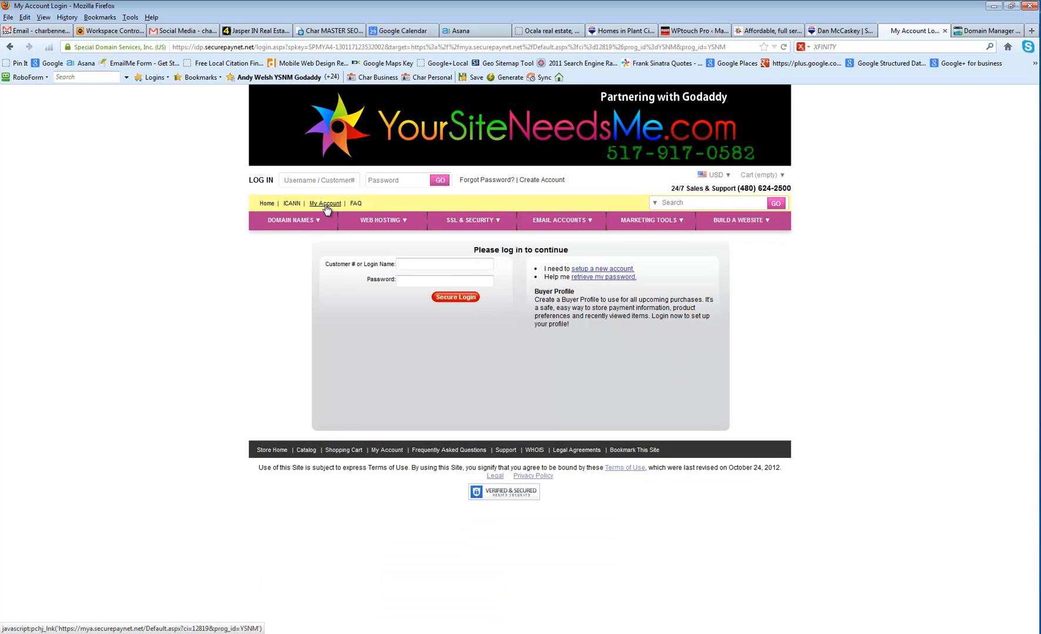
left_click(445, 263)
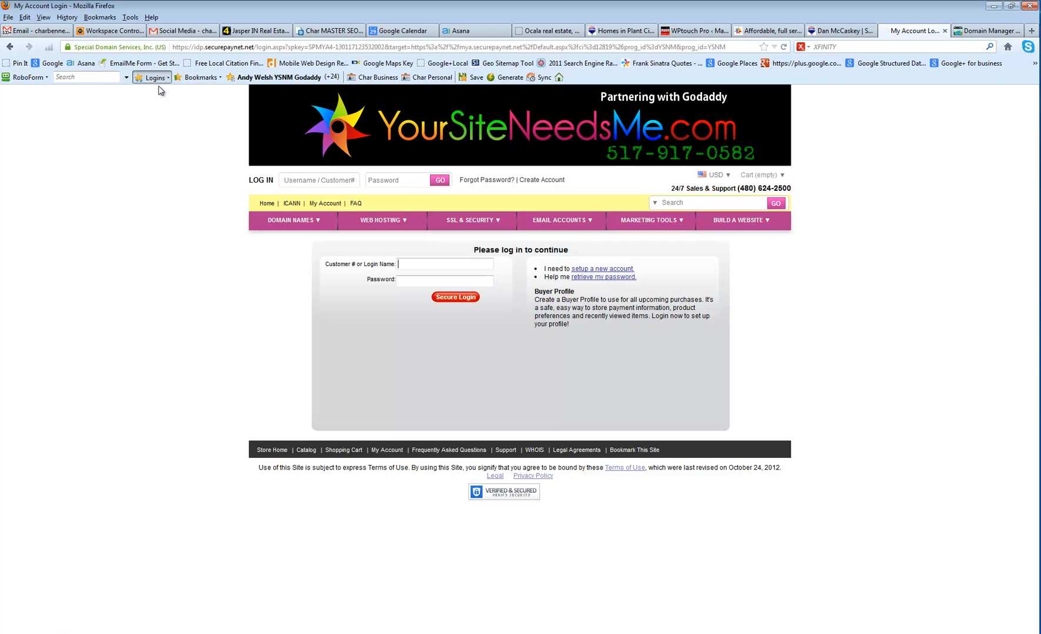
left_click(782, 46)
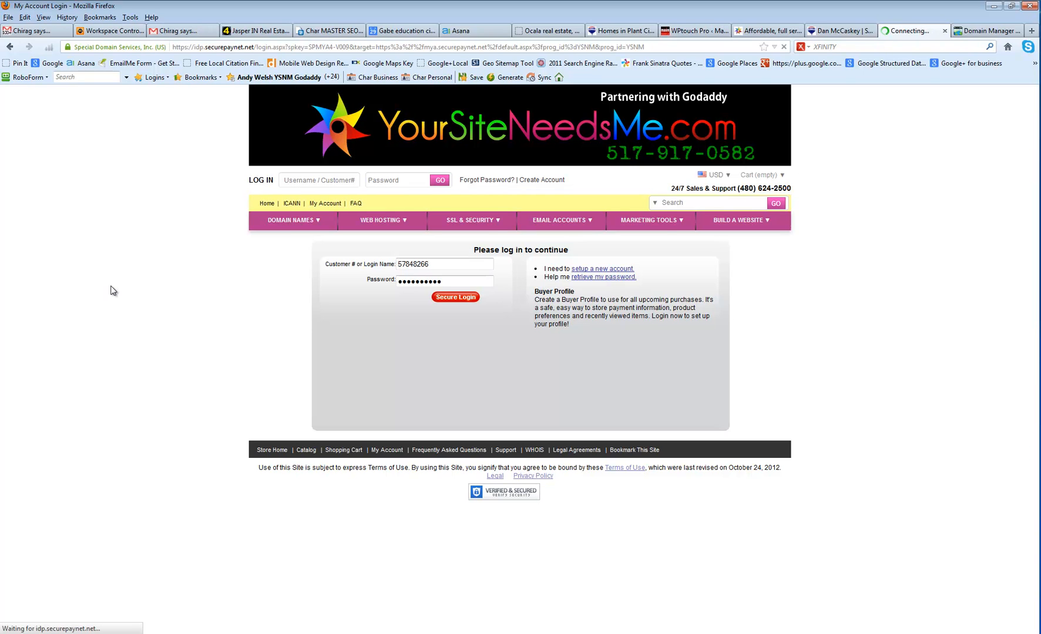
left_click(454, 297)
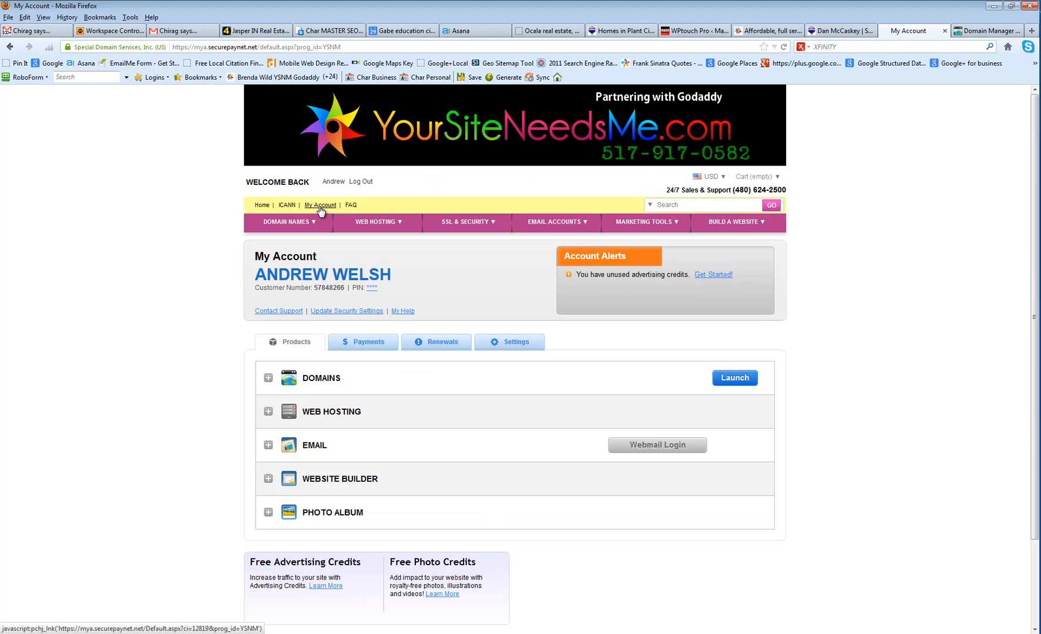
mouse_move(292, 423)
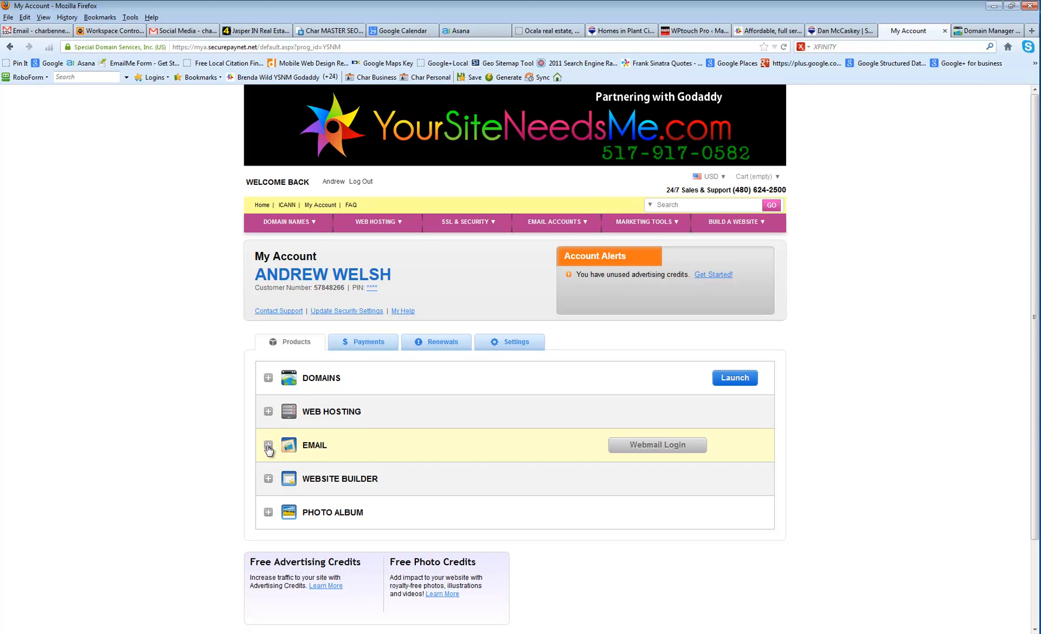
Expand the email products and launch the NEW ACCOUNT email plan's Workspace Control Center.
left_click(268, 447)
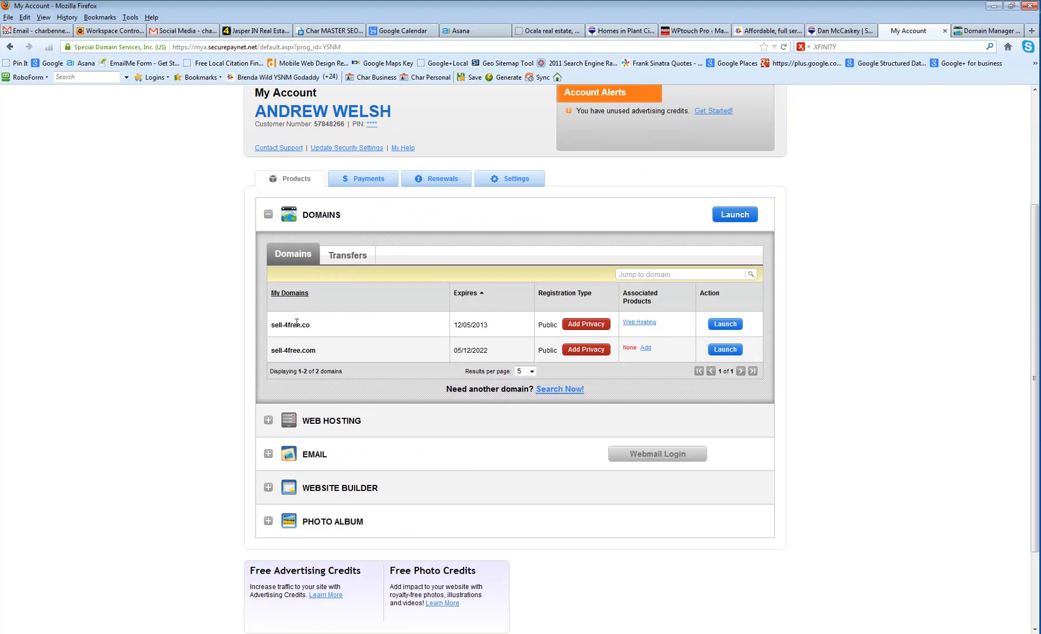
left_click(269, 215)
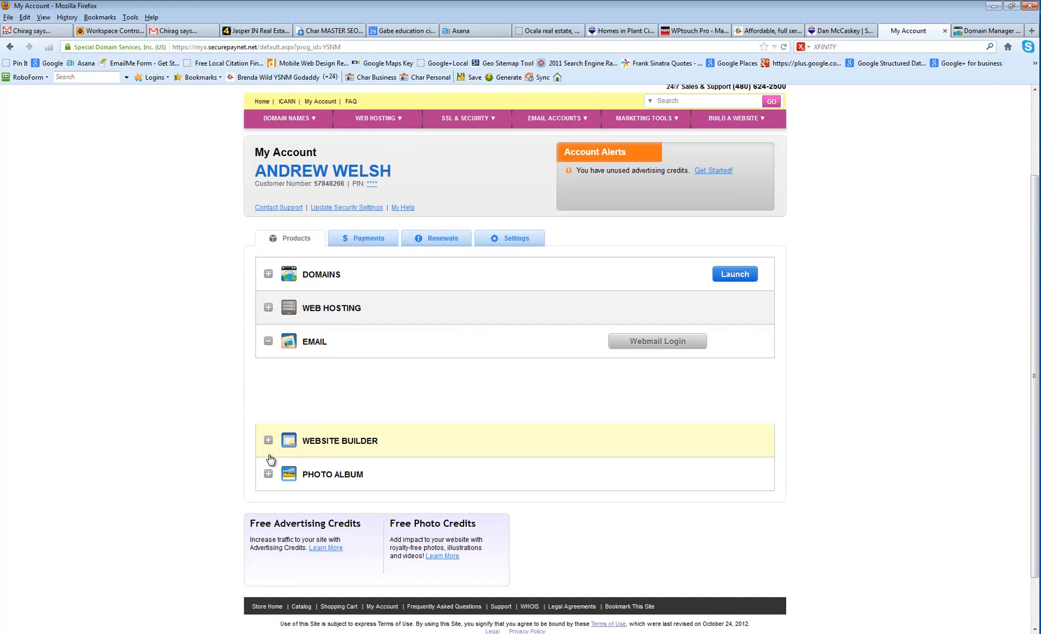
left_click(268, 341)
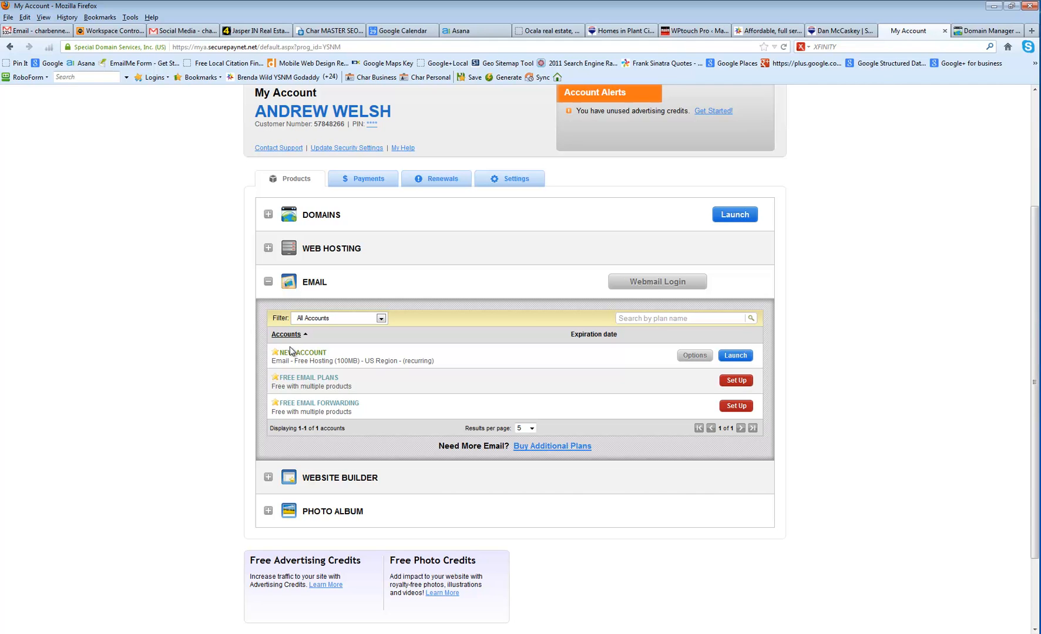
mouse_move(735, 356)
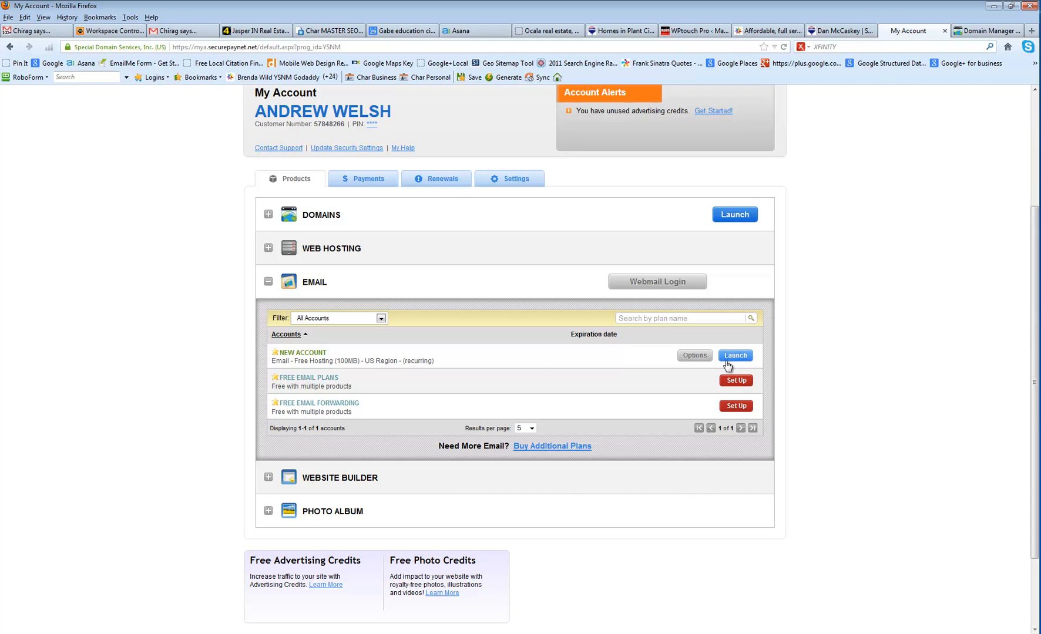
left_click(734, 355)
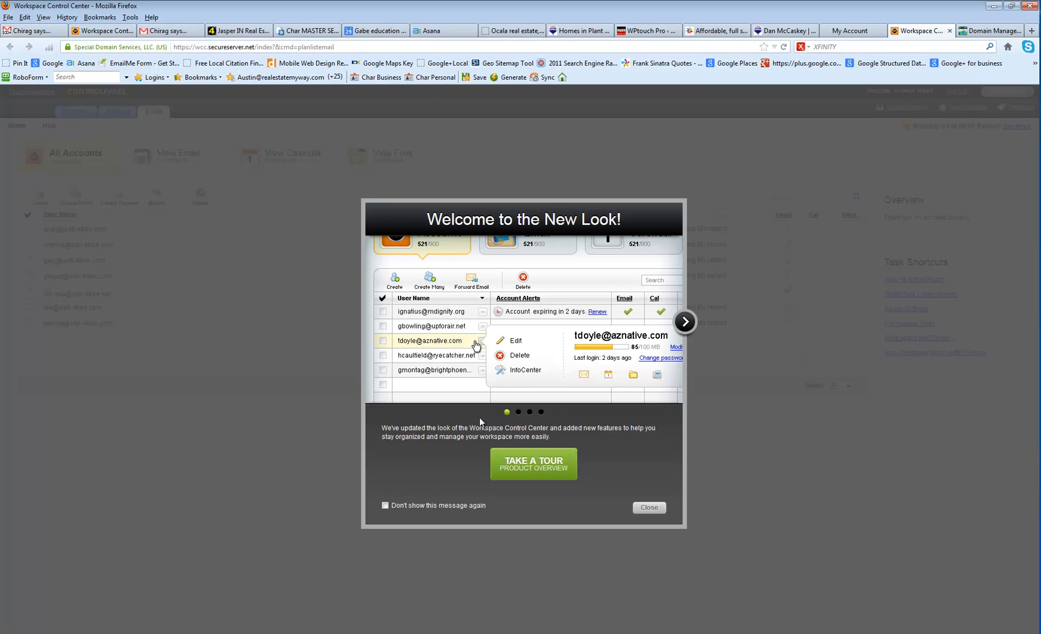
Permanently dismiss the welcome notice and start a new email account.
left_click(385, 506)
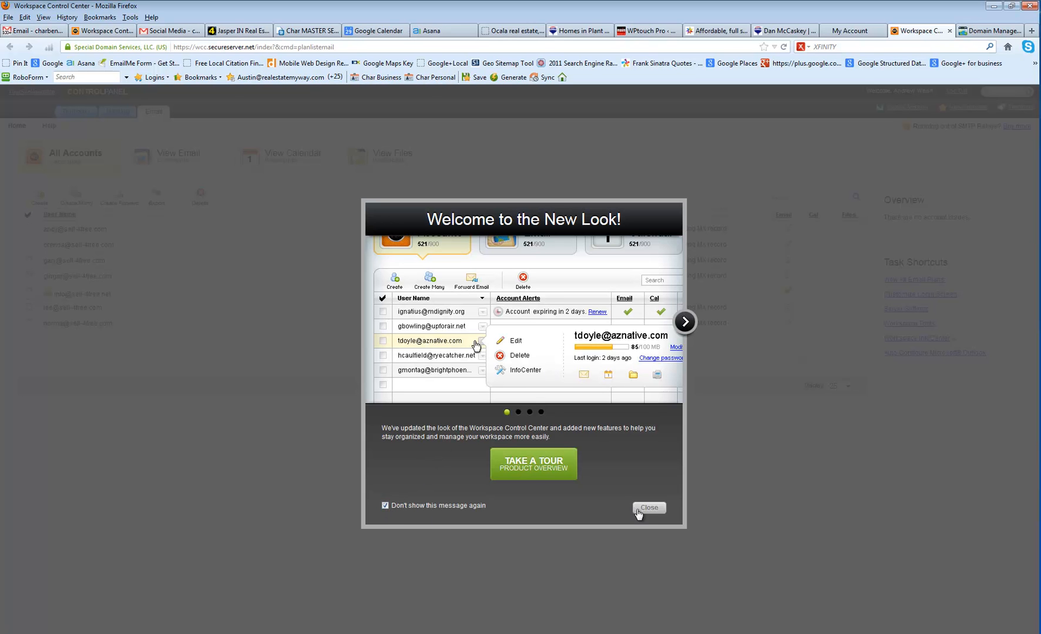
left_click(648, 507)
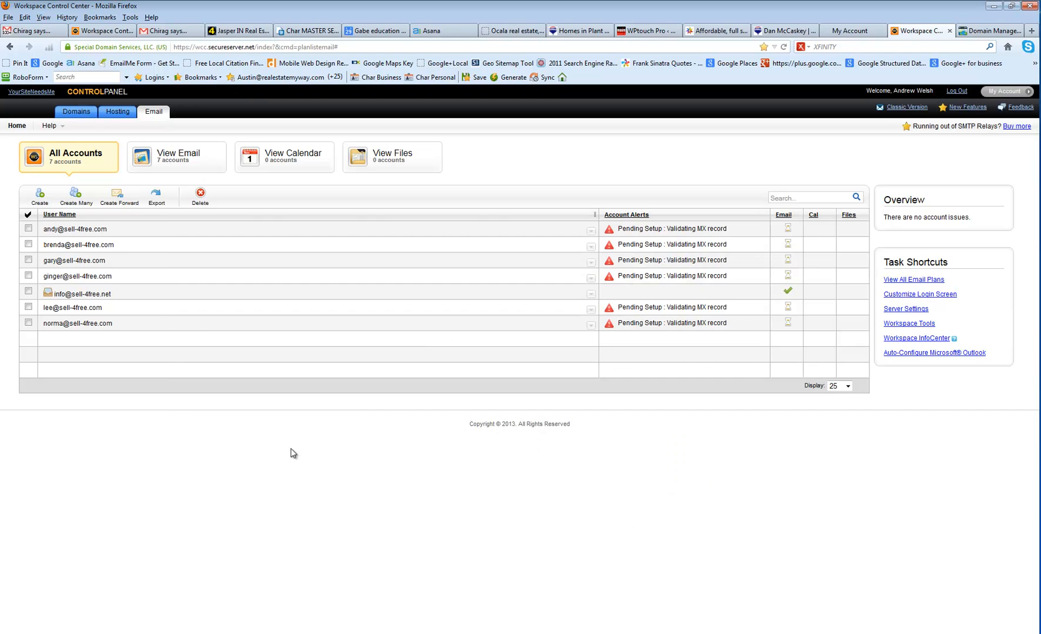
mouse_move(72, 307)
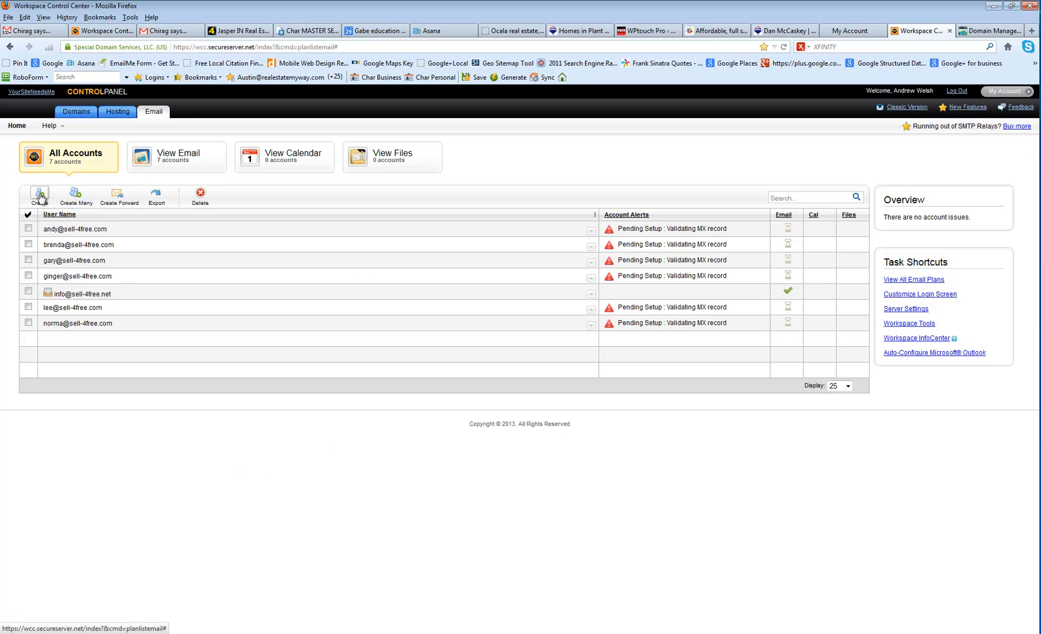
left_click(39, 195)
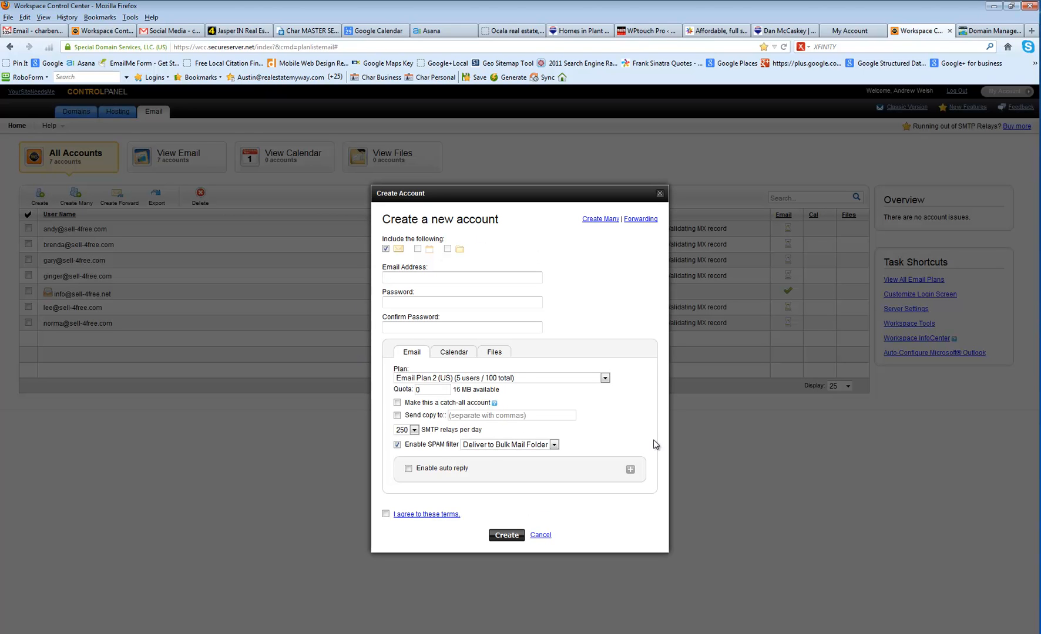
left_click(462, 277)
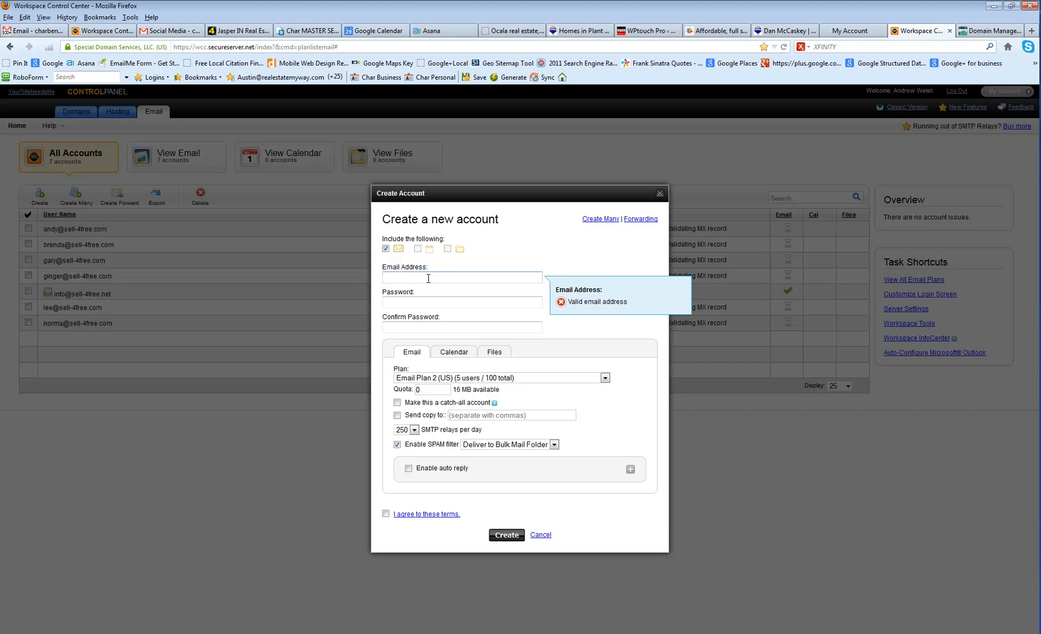
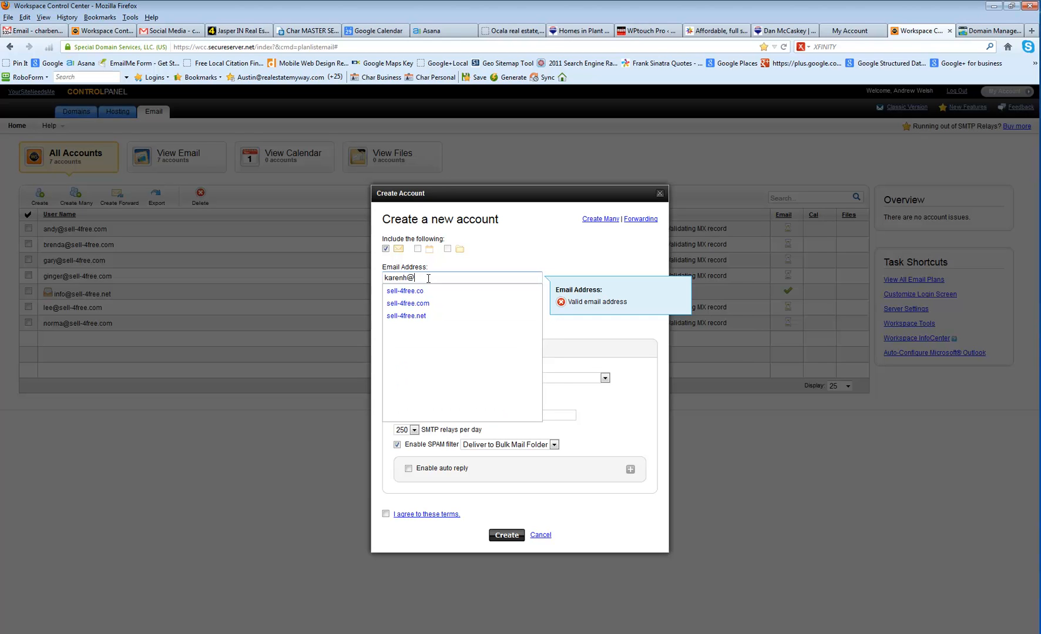
mouse_move(408, 303)
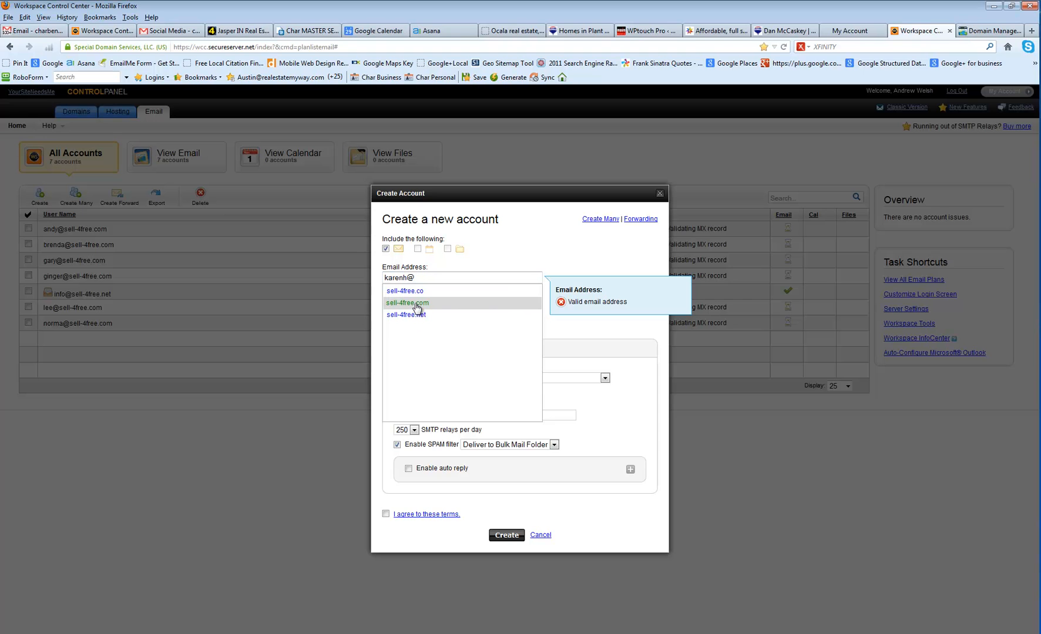
left_click(407, 303)
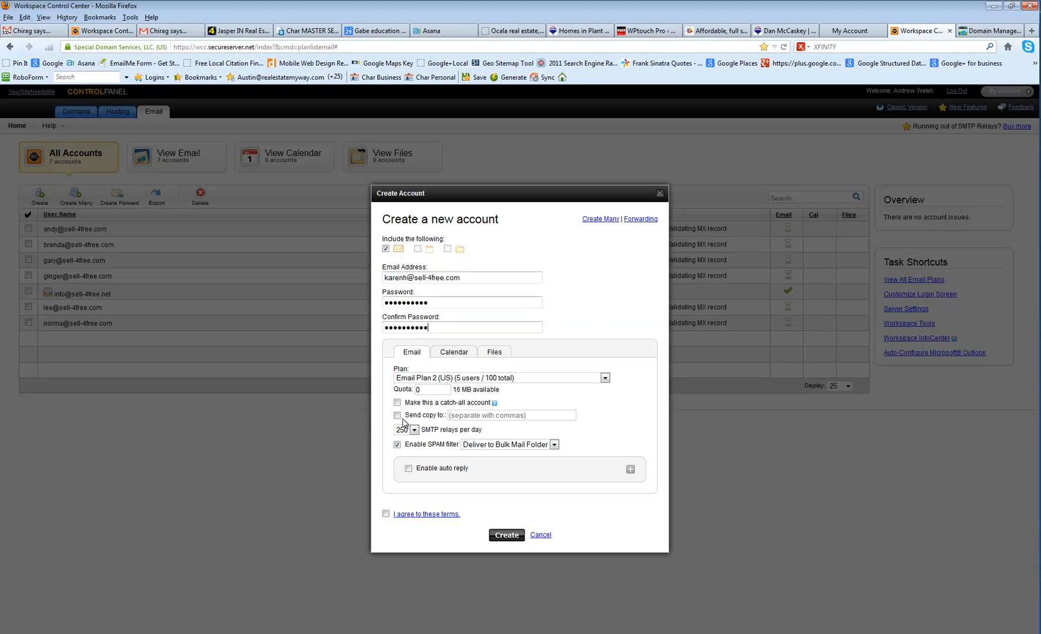
left_click(431, 389)
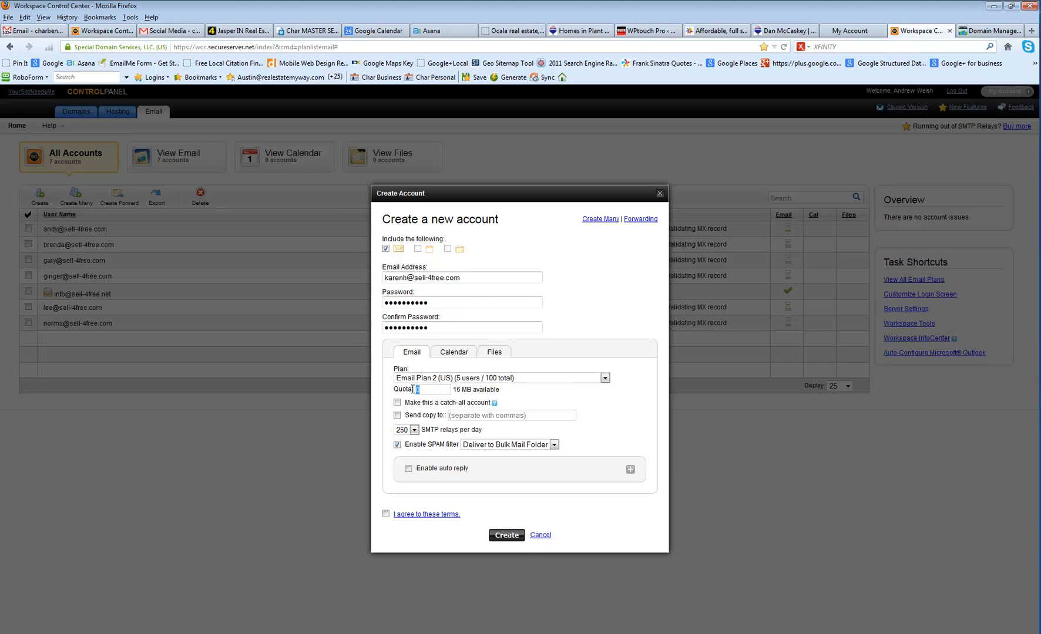
type("8")
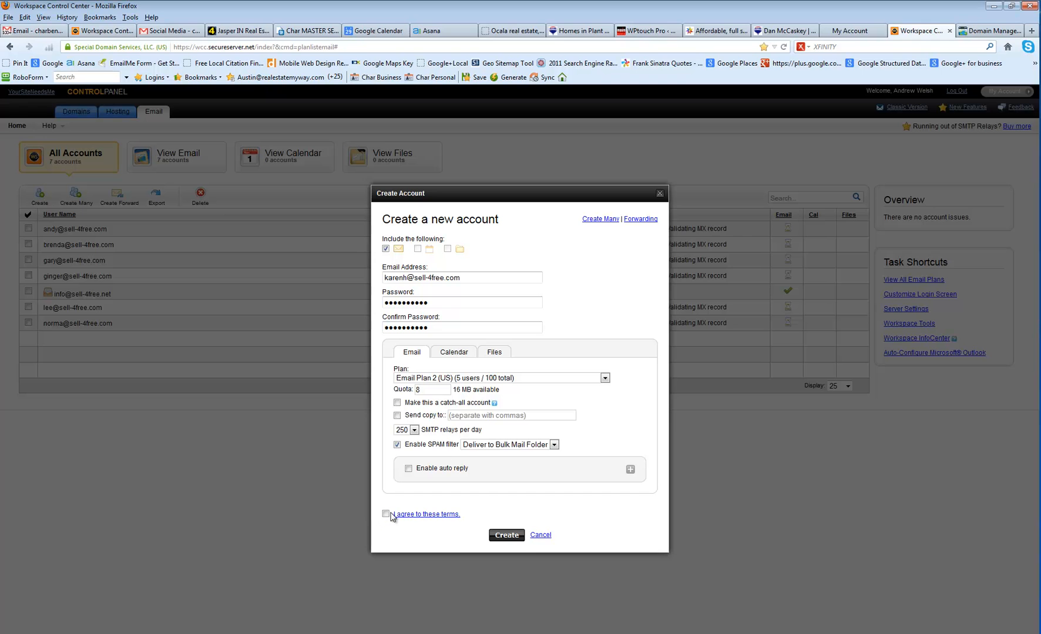
left_click(386, 514)
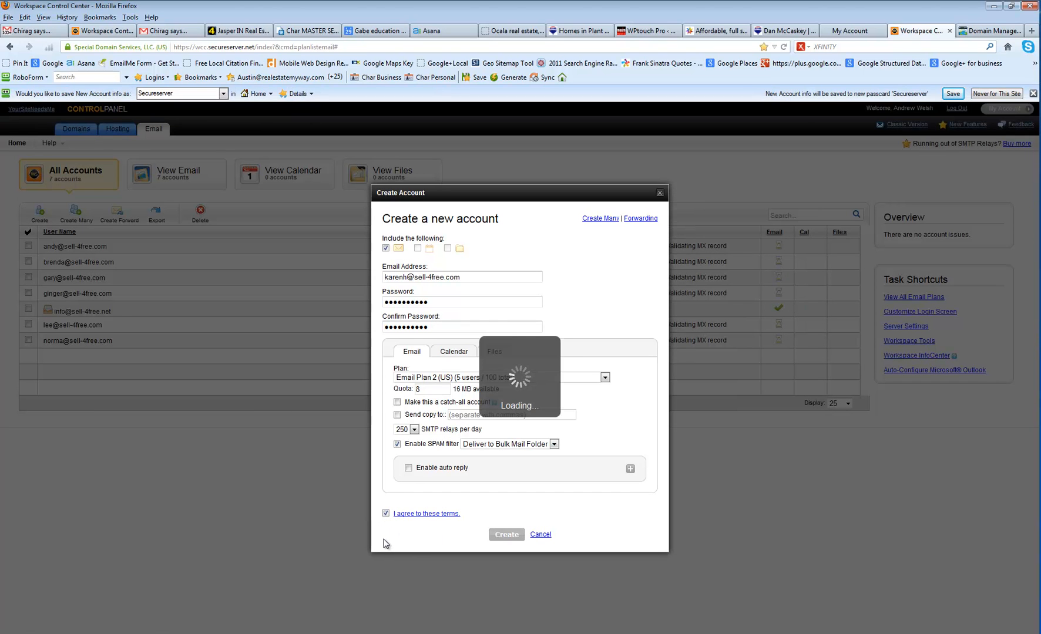
left_click(505, 535)
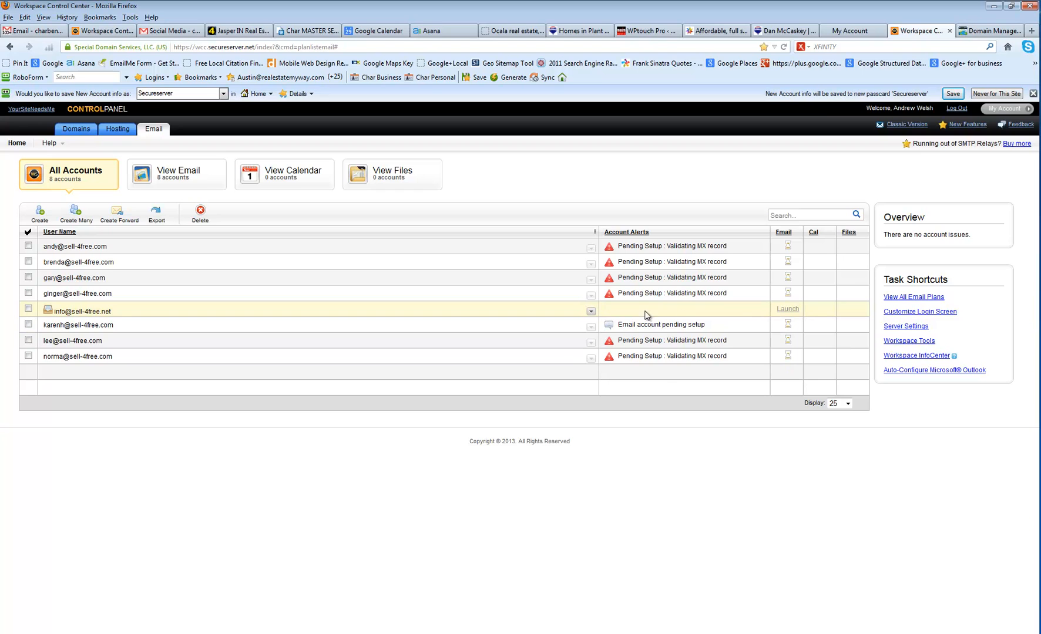
left_click(787, 309)
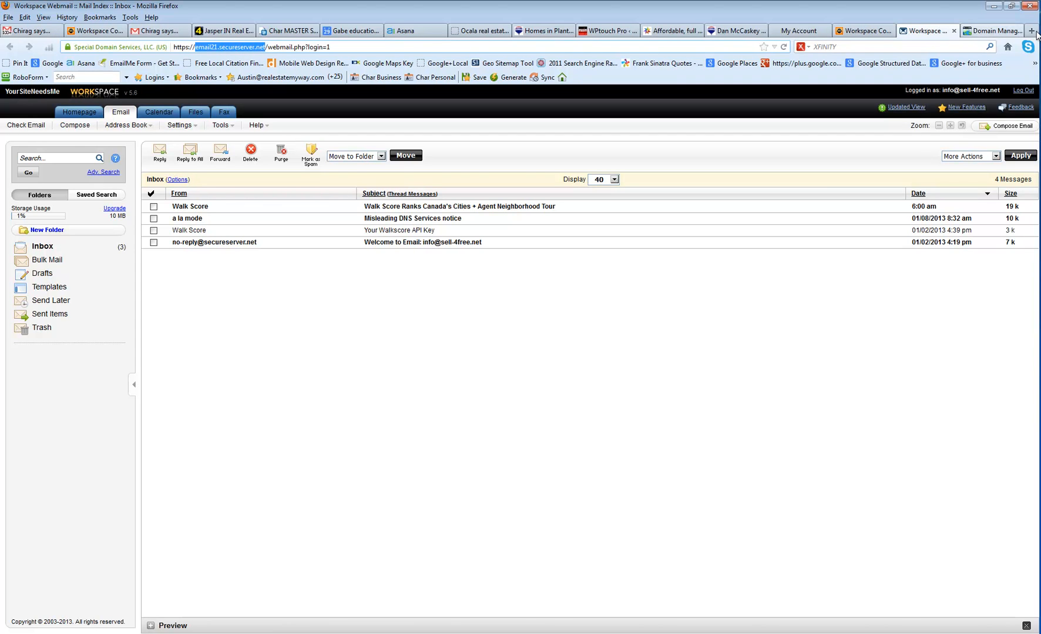
Load the email.sell-4free.com address in a new tab, then return to Webmail.
left_click(1030, 30)
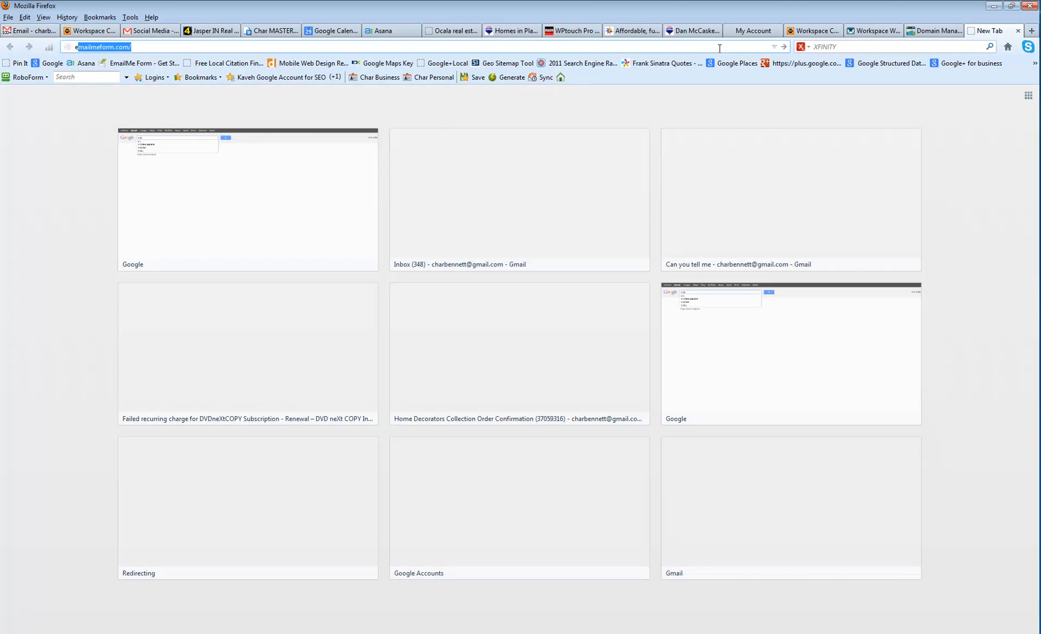
type("email.self")
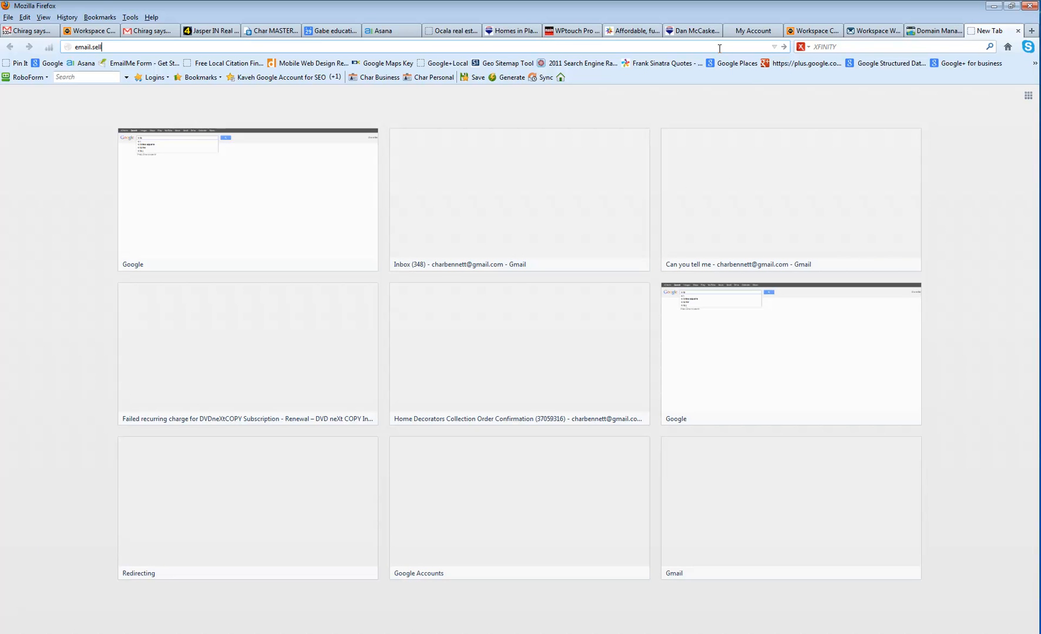
type("-4free.c")
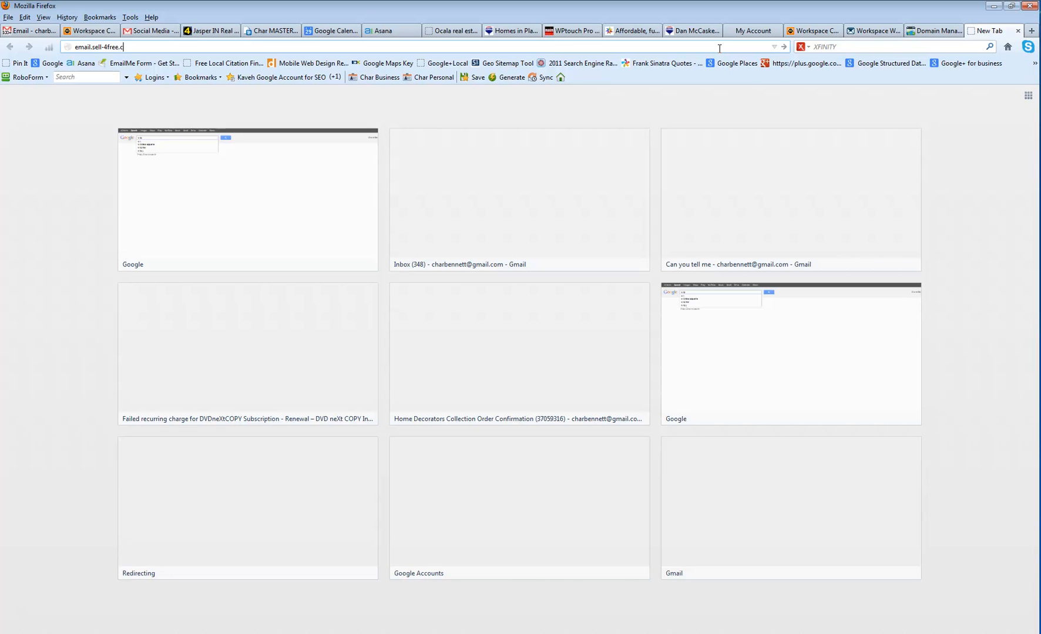
key("Return")
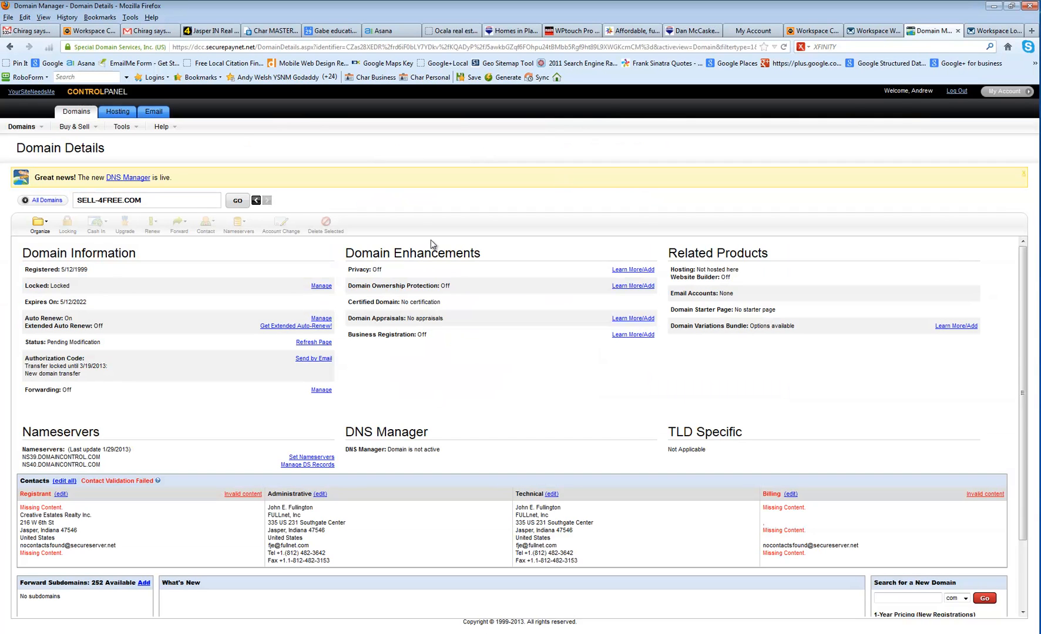
left_click(872, 30)
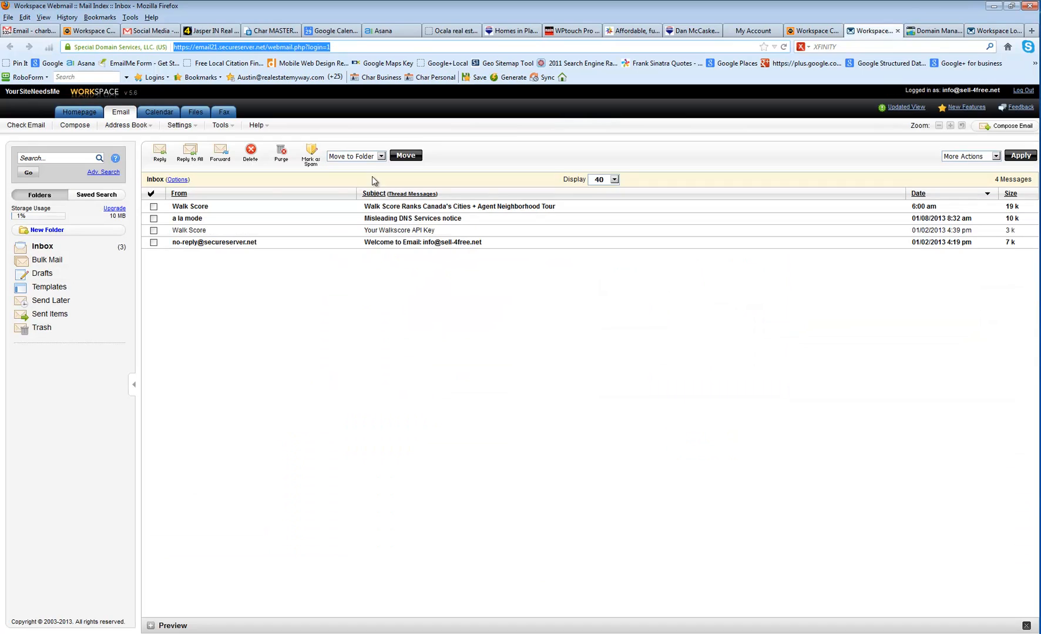
Open Email InfoCenter from the Webmail Tools menu.
left_click(221, 126)
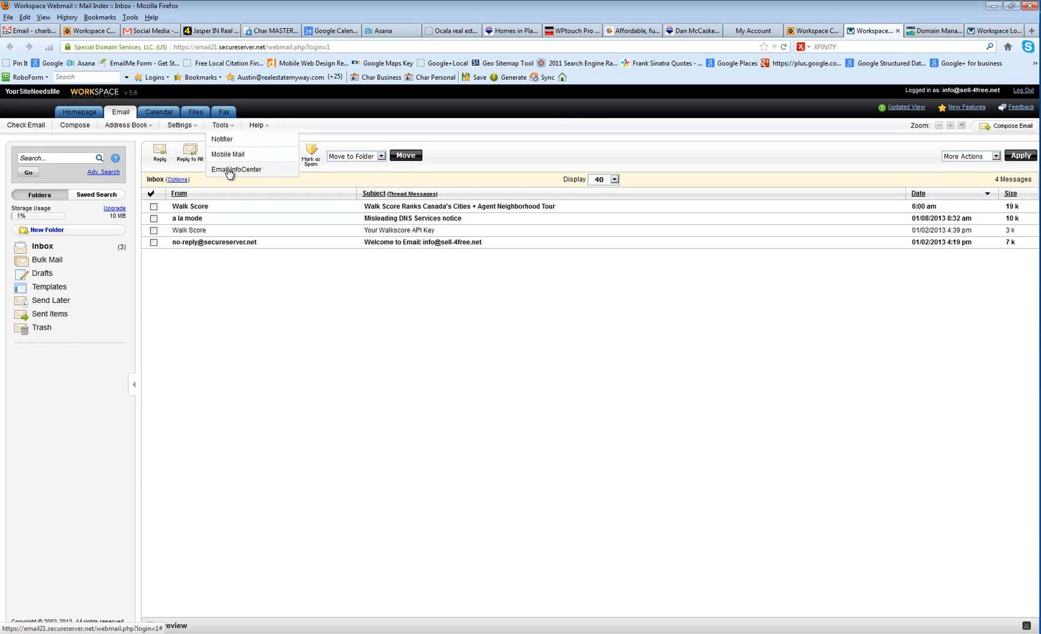
left_click(236, 171)
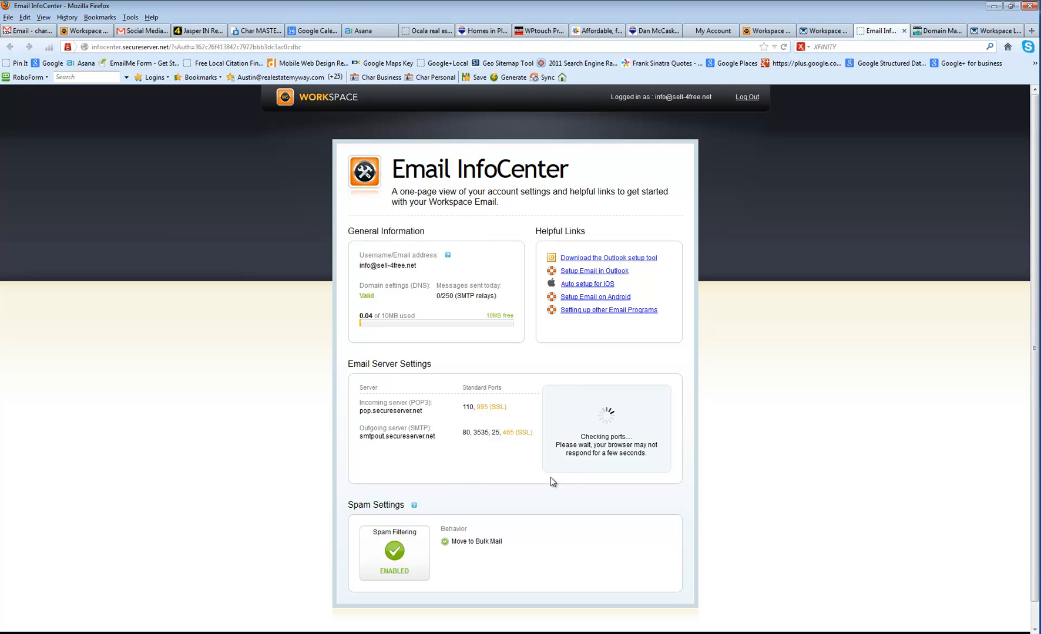
double_click(393, 265)
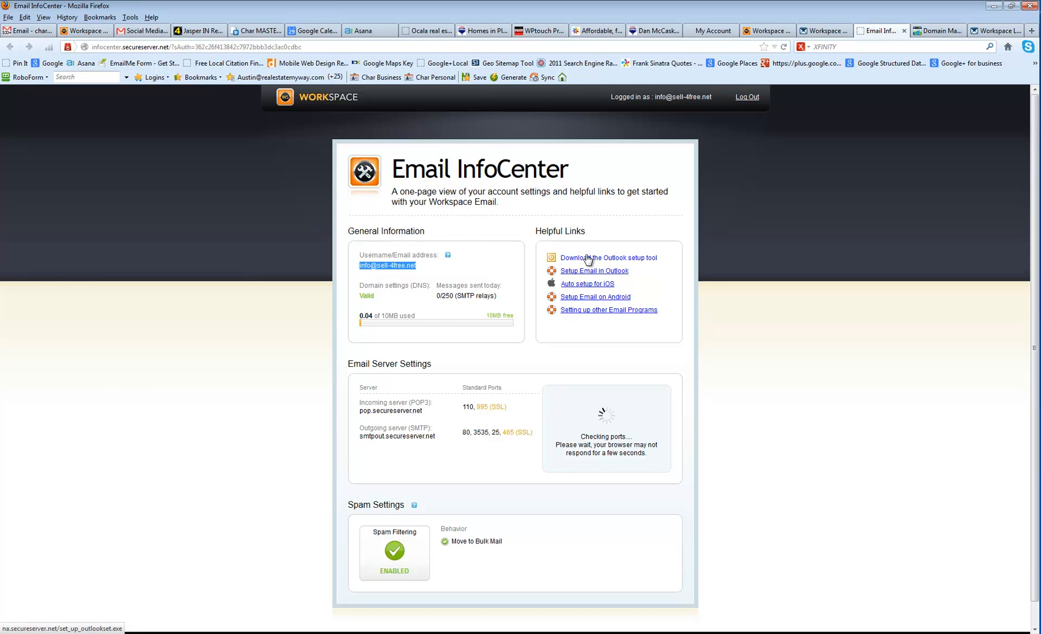
mouse_move(587, 283)
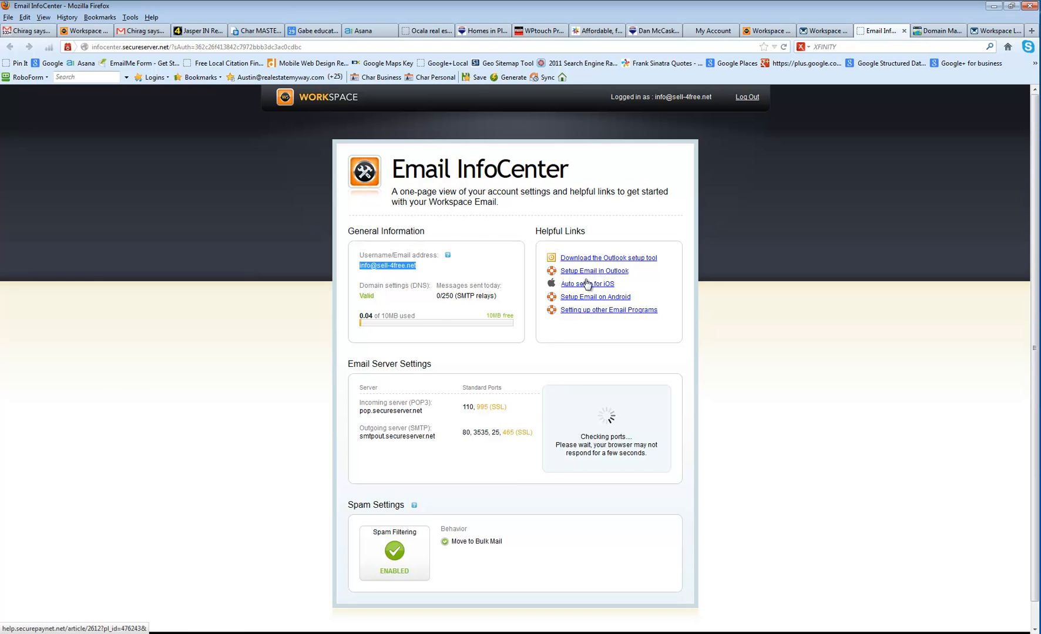